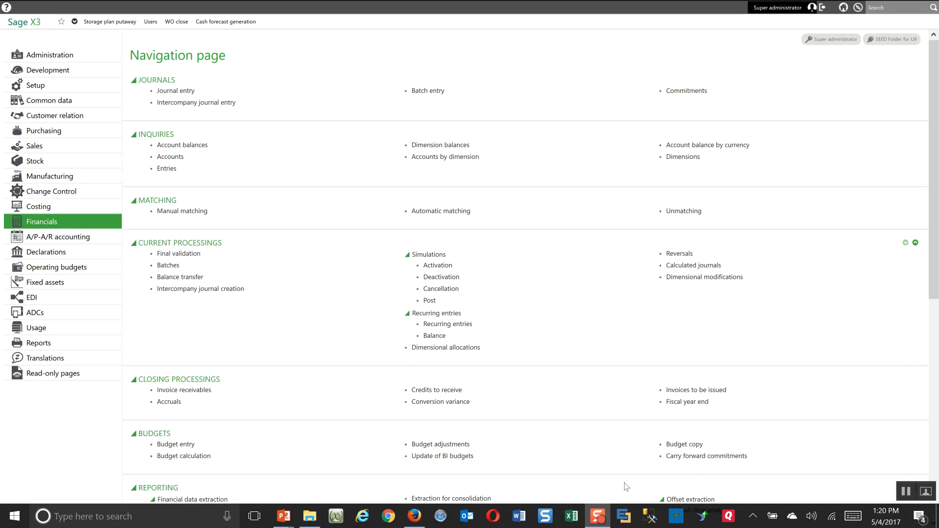
mouse_move(283, 404)
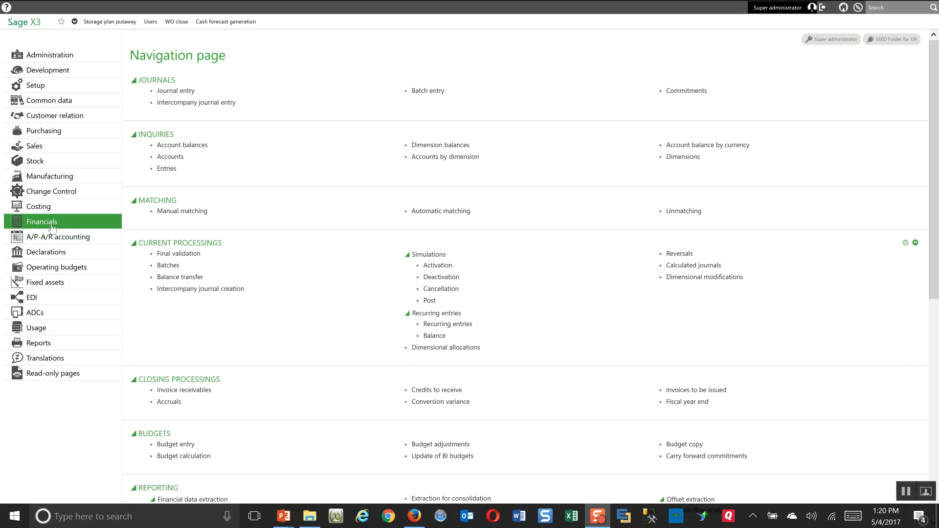
Step: Launch Financial data extraction > Inquiry from the Financials Reporting menu
scroll(down, 3)
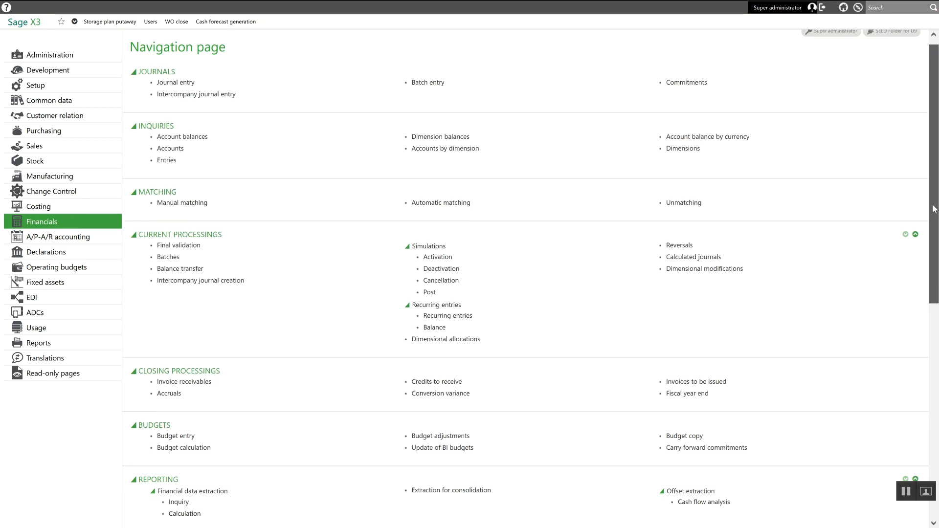
scroll(down, 3)
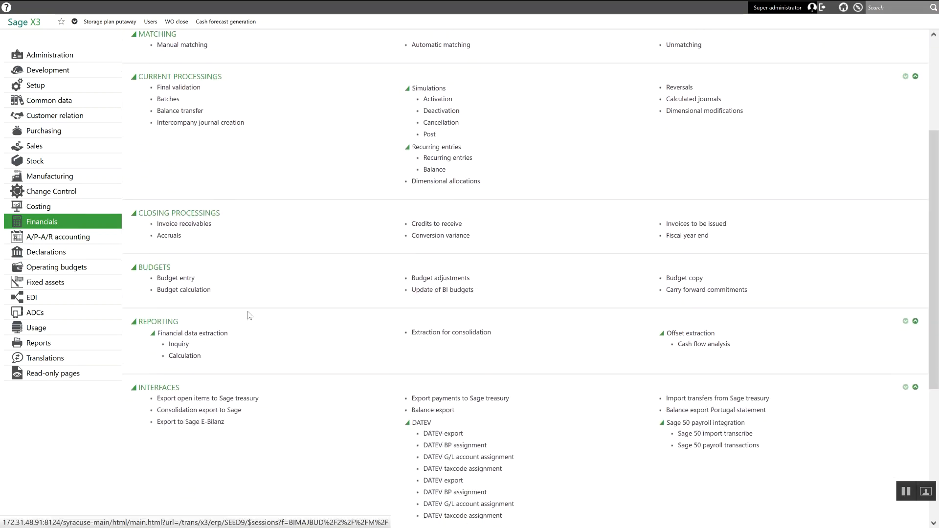
mouse_move(159, 322)
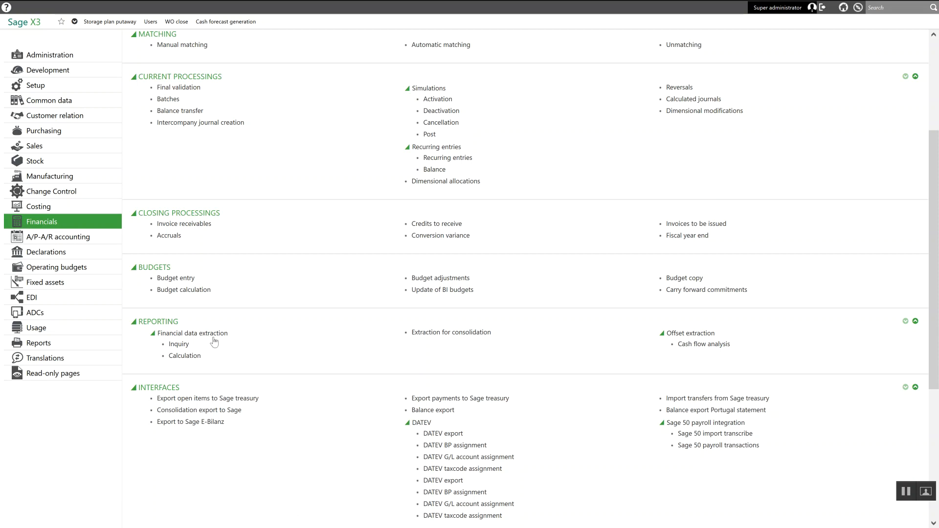
mouse_move(178, 343)
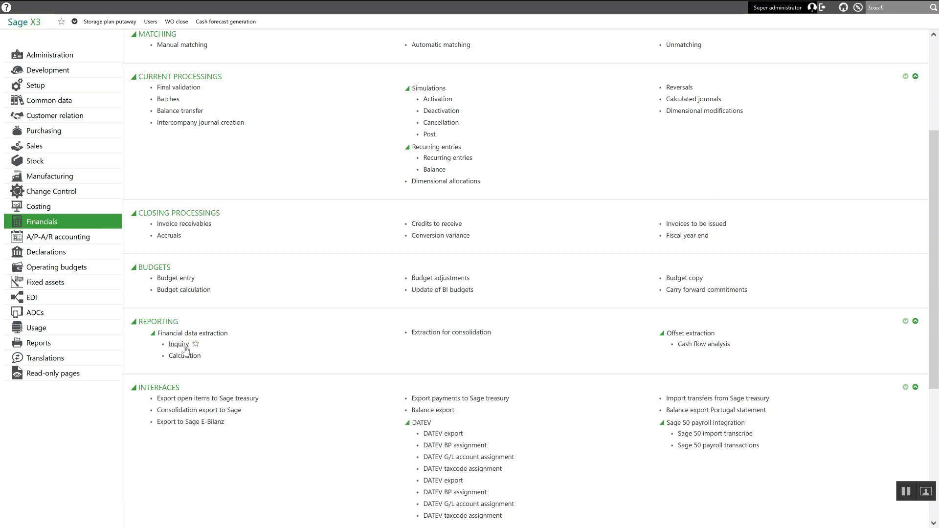
mouse_move(185, 351)
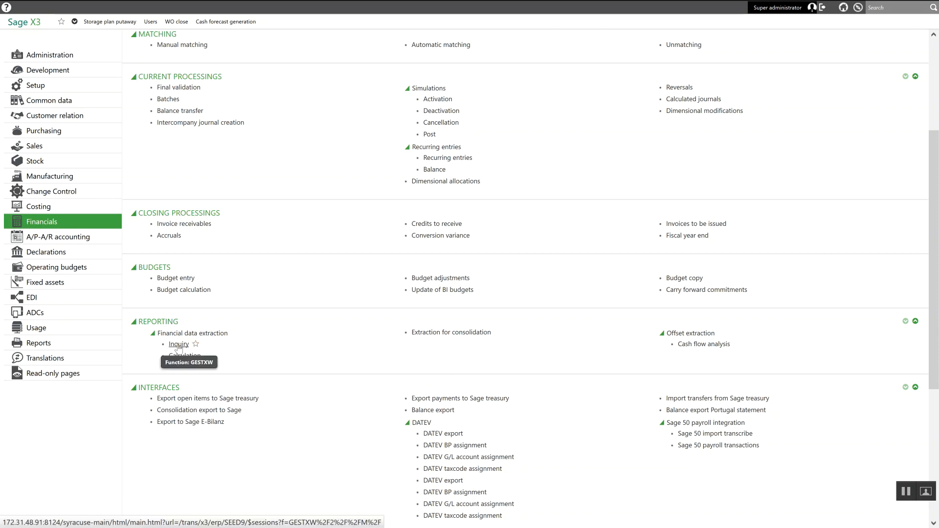
click(178, 344)
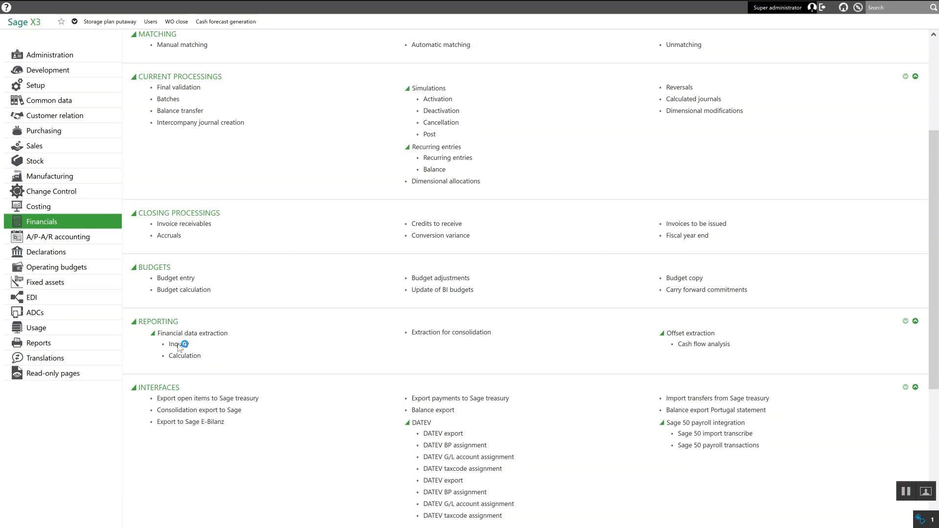
click(178, 344)
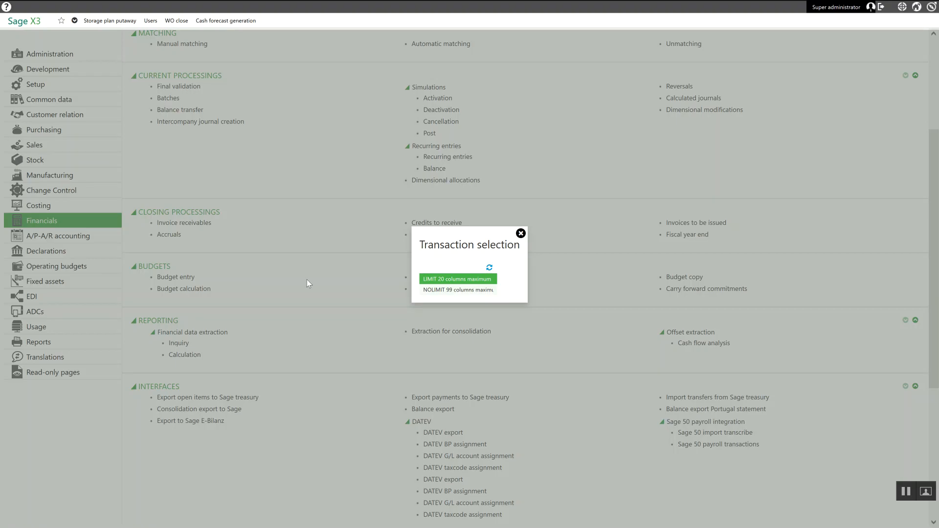
Step: Choose the 20-column limit, expand US : FDE North America and review the May 2015 USPL statement lines
click(458, 279)
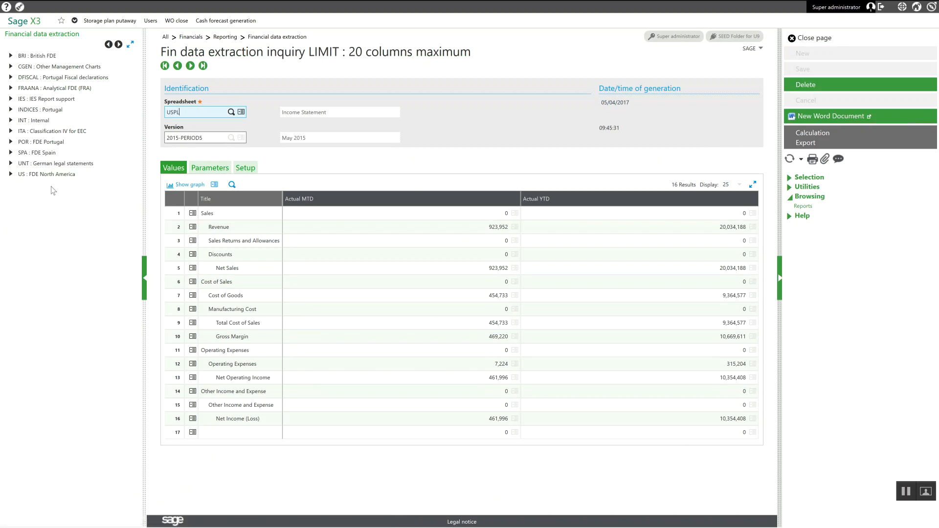
mouse_move(47, 174)
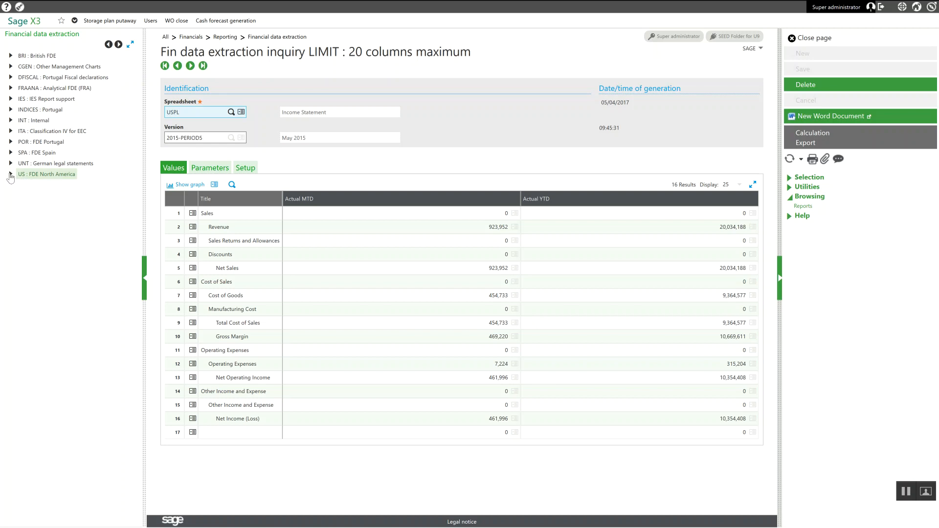
click(10, 174)
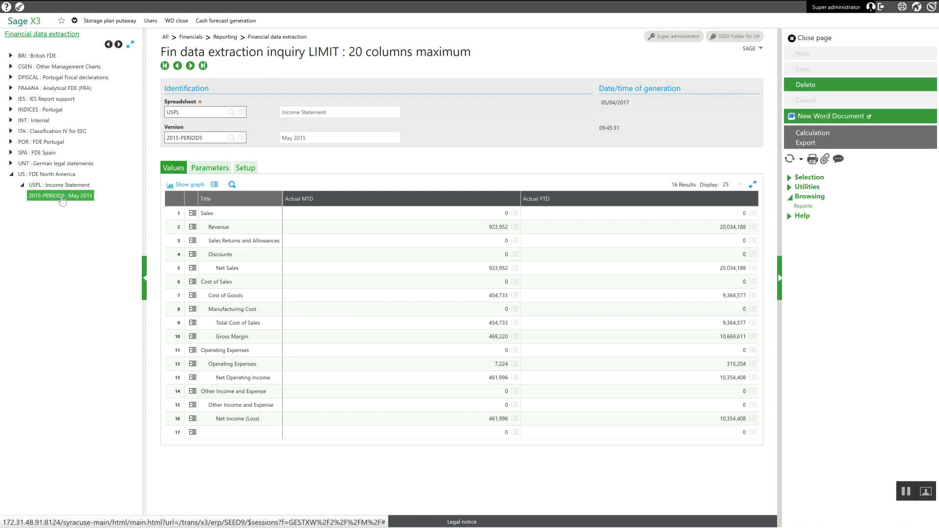
mouse_move(231, 199)
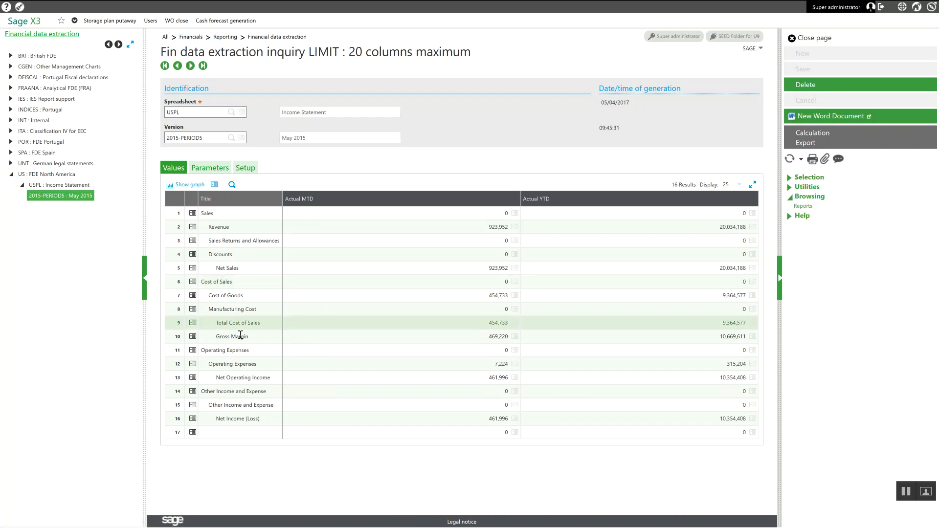
click(237, 417)
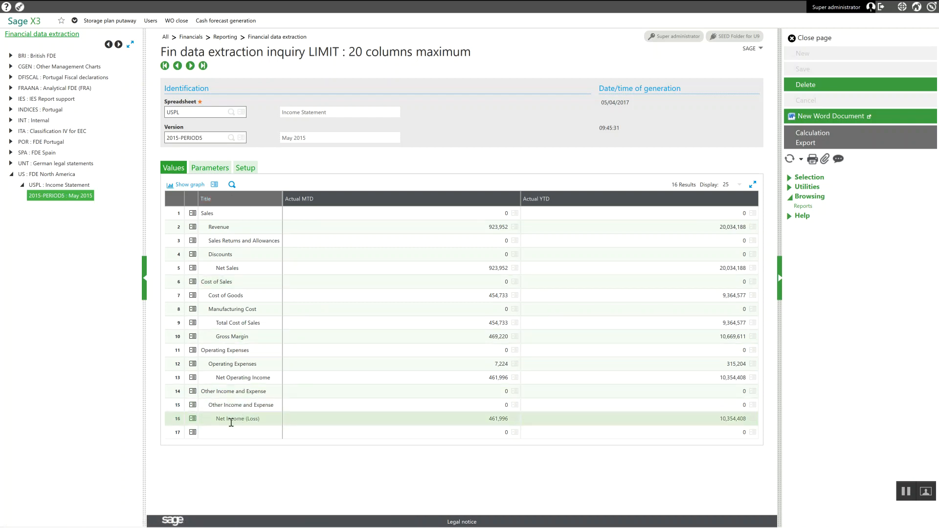
click(234, 392)
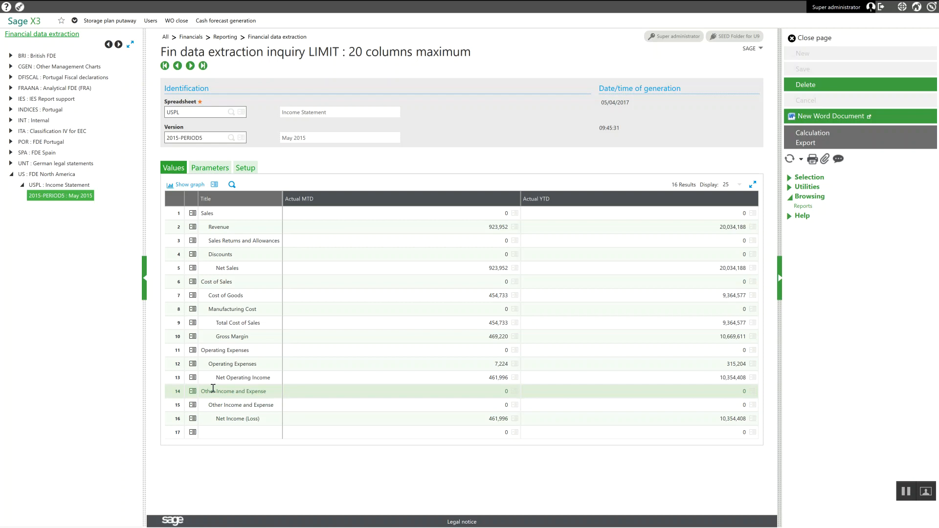
click(239, 254)
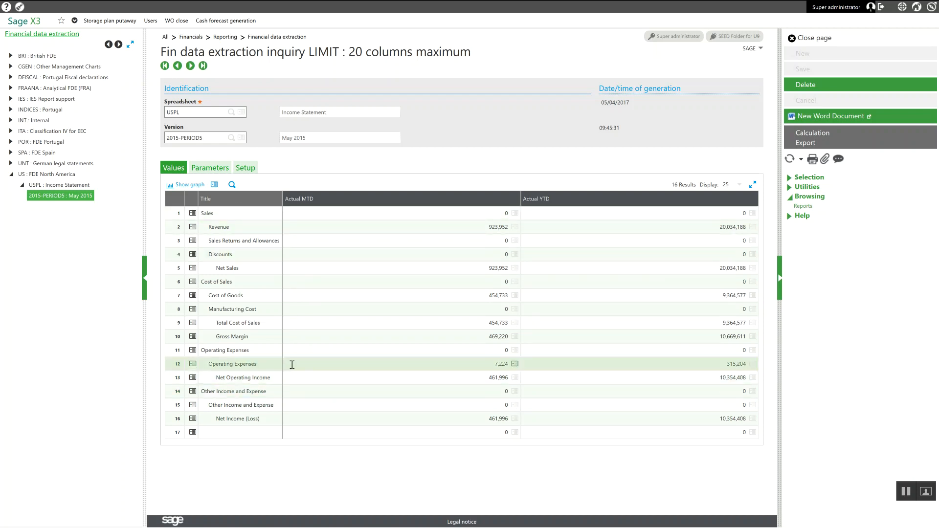
click(387, 295)
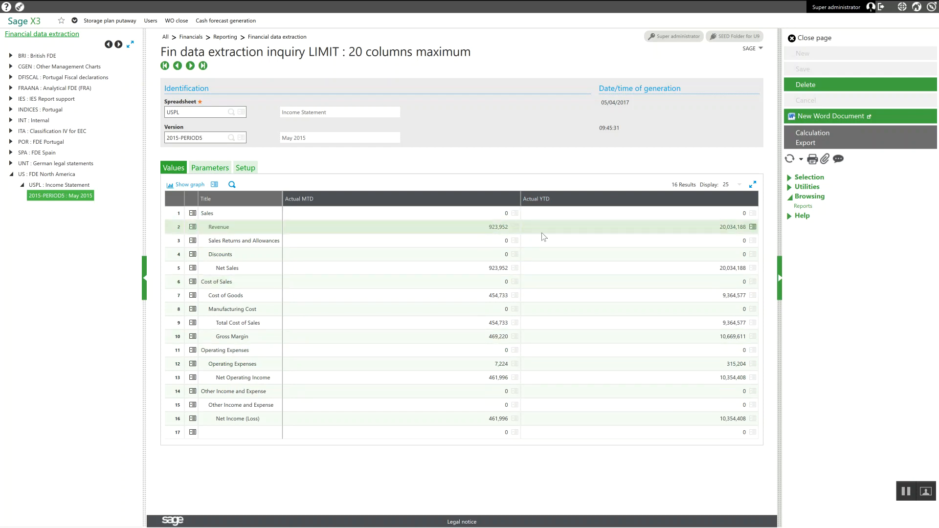
mouse_move(506, 227)
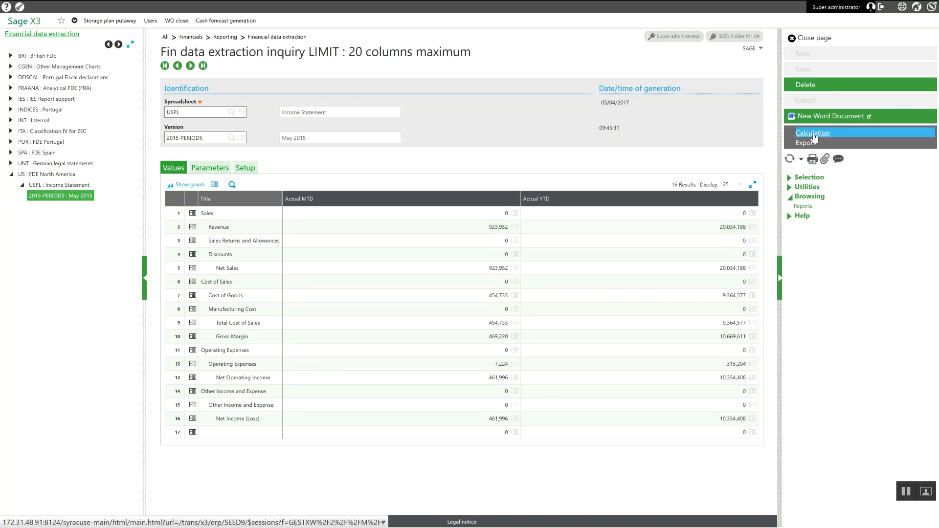
Step: Start Calculation for USPL version 2015-PERIOD6 with description June 2015
click(813, 133)
text(2015-PERIOD6)
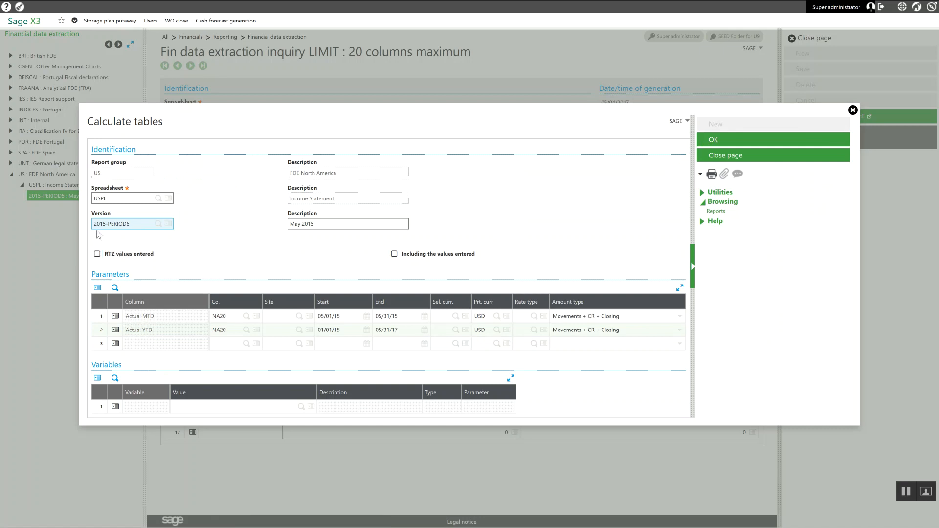
mouse_move(133, 241)
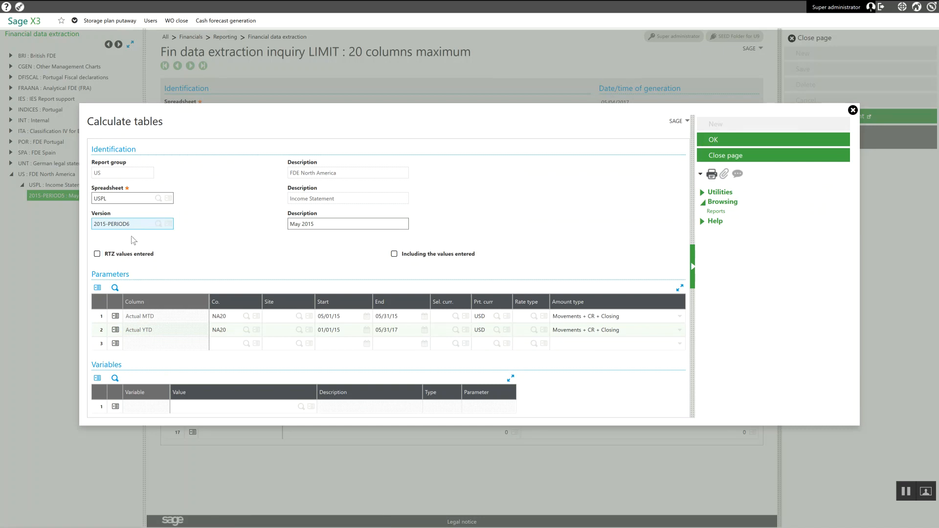
text(June)
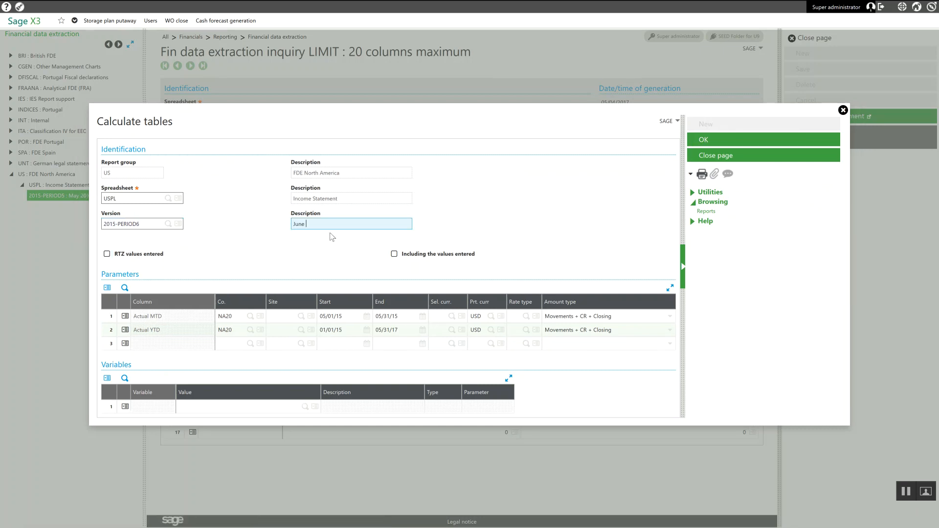
text(2015)
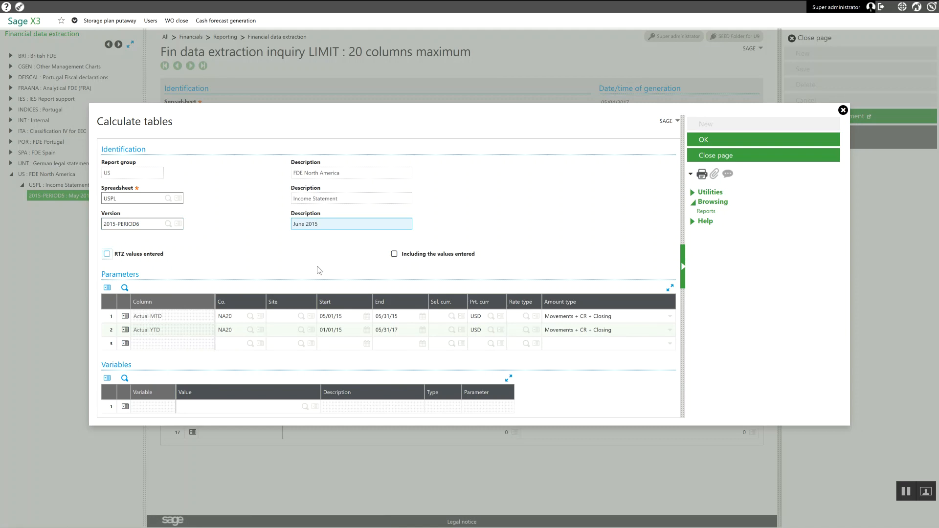
Step: Set the Actual MTD and Actual YTD parameter rows to end on 06/30/15
click(167, 343)
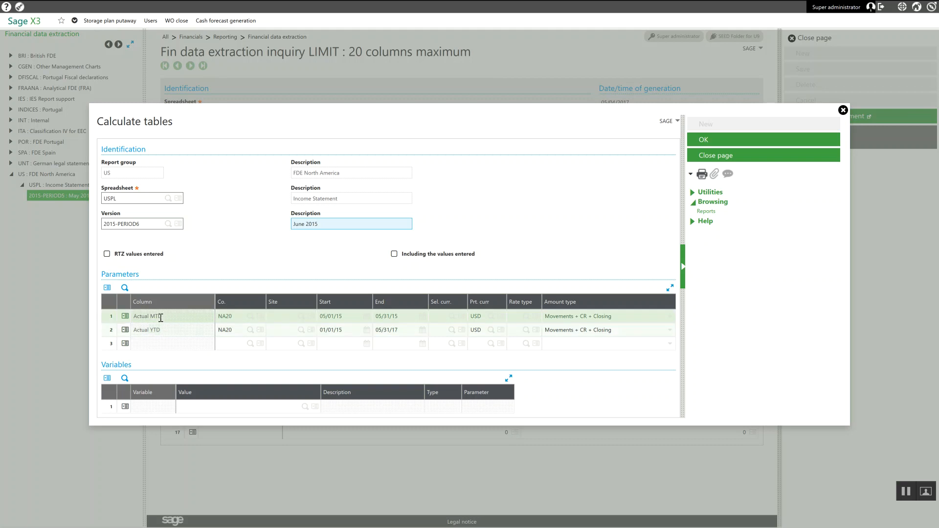
click(186, 330)
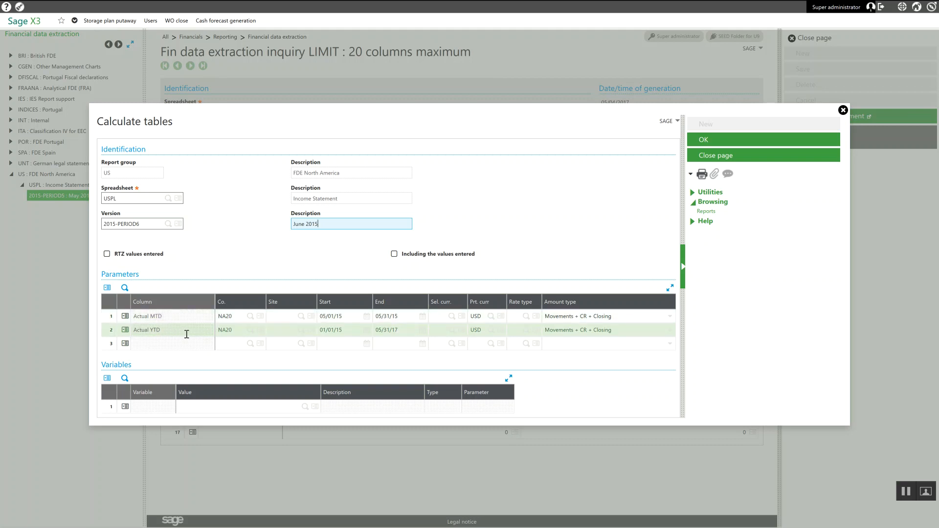
click(344, 316)
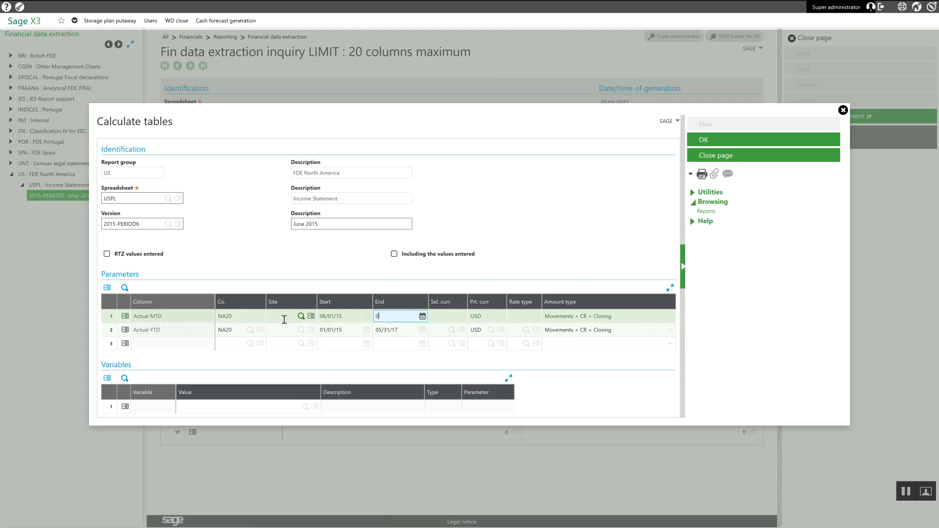
text(06/30/2015)
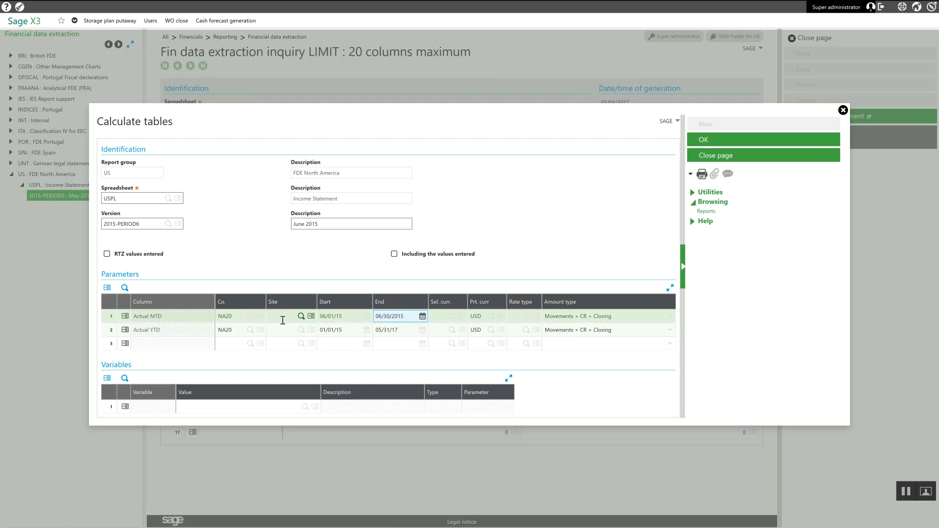
click(341, 330)
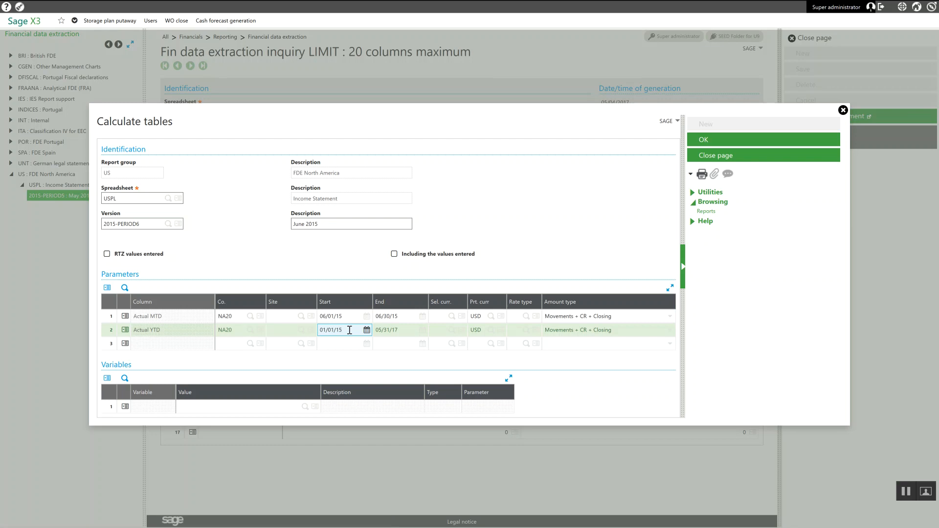
click(397, 330)
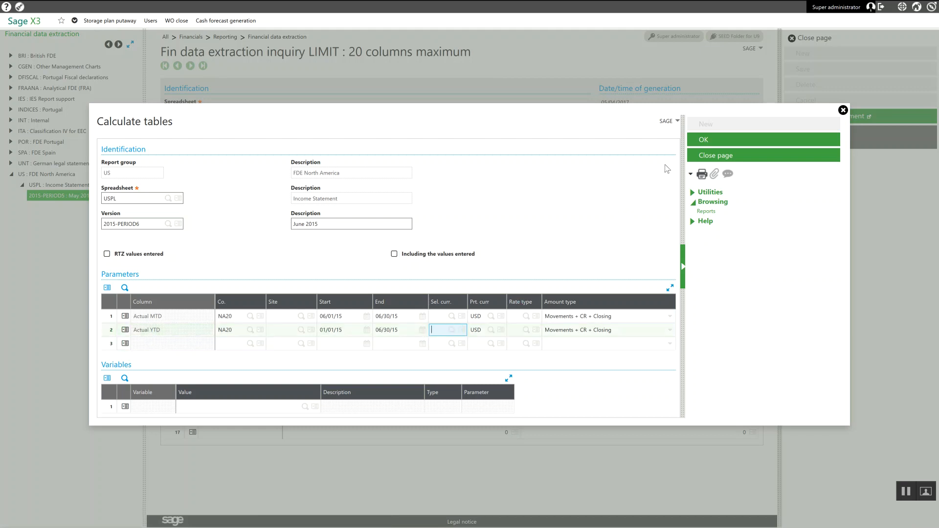
mouse_move(717, 142)
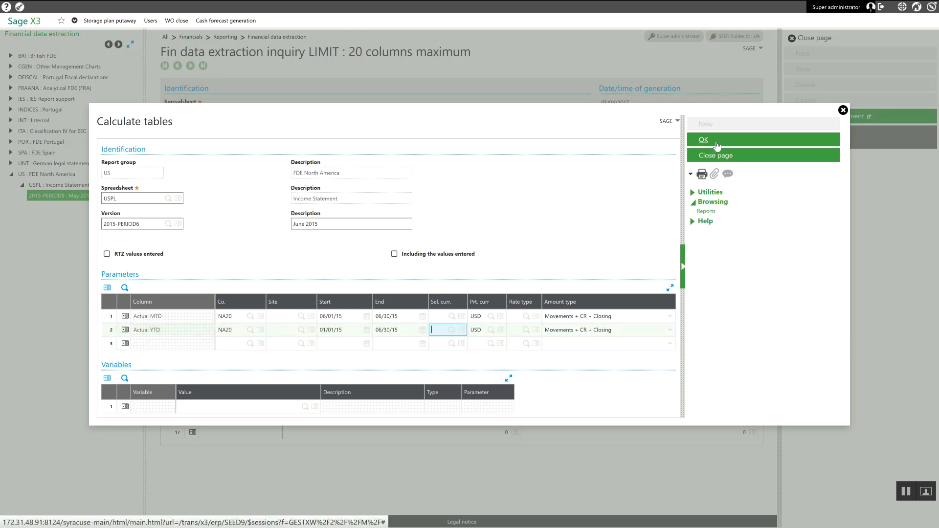
Step: Run the calculation and refresh so 2015-PERIOD6 : June 2015 appears in the tree
click(704, 140)
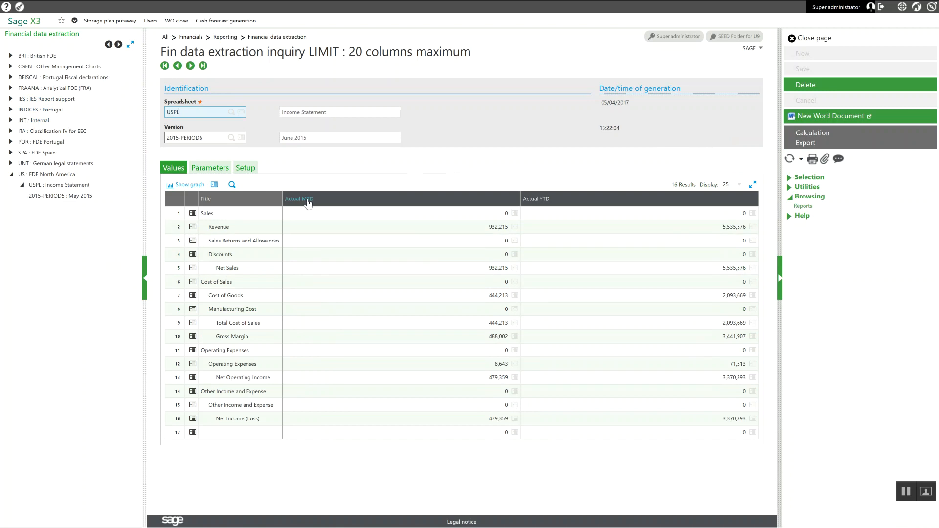
mouse_move(780, 161)
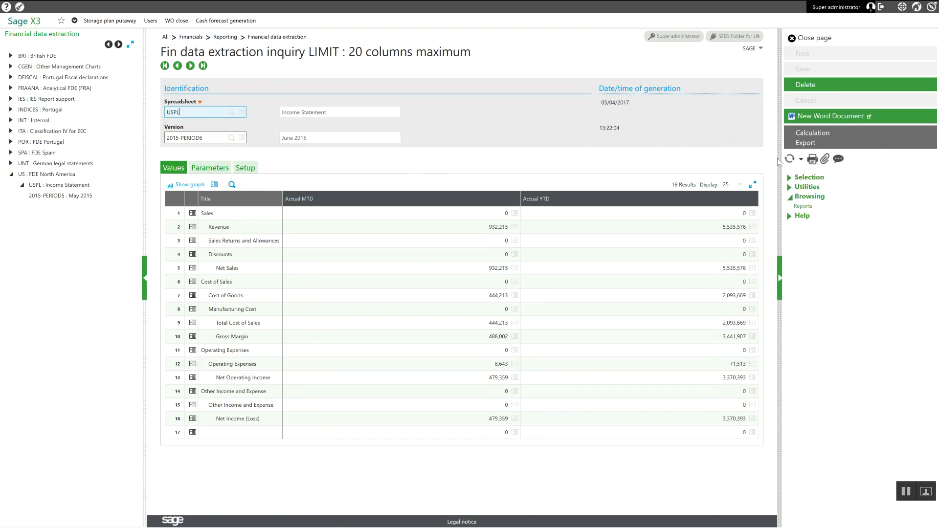
mouse_move(791, 159)
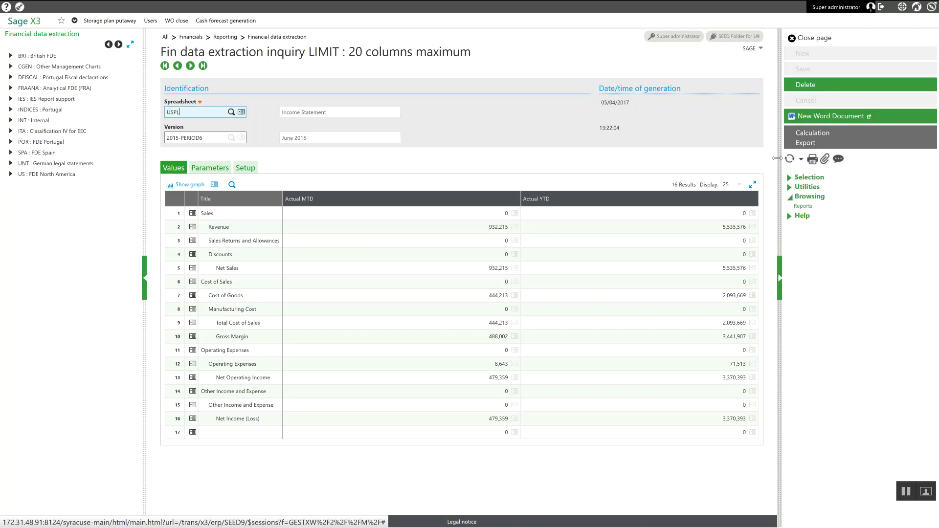
click(11, 174)
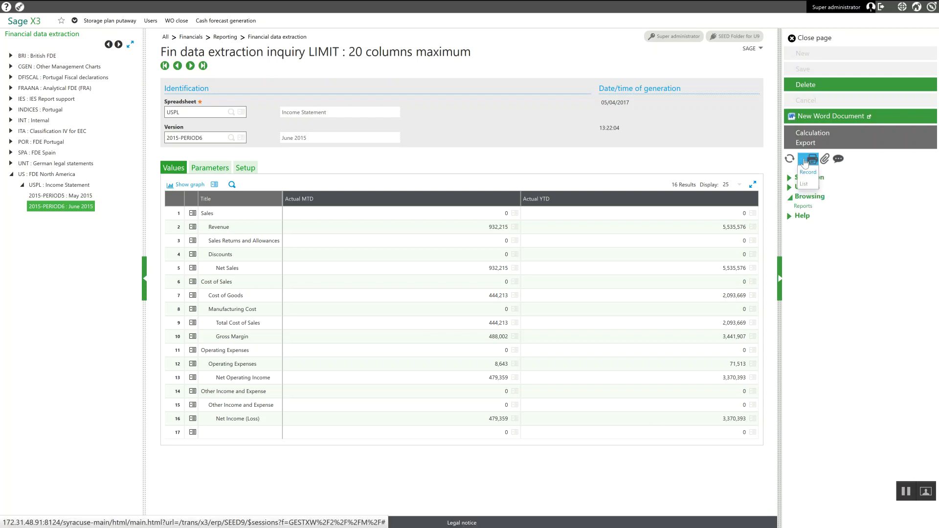
mouse_move(808, 173)
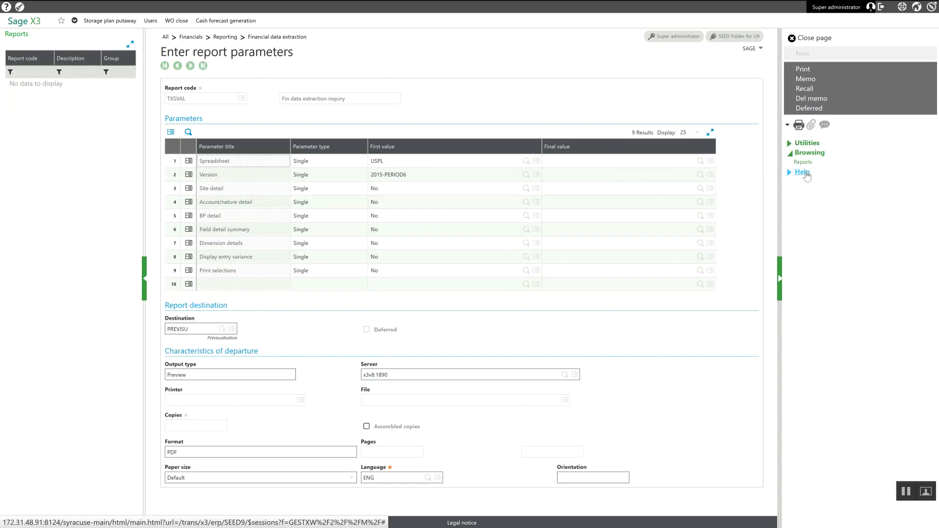
mouse_move(167, 342)
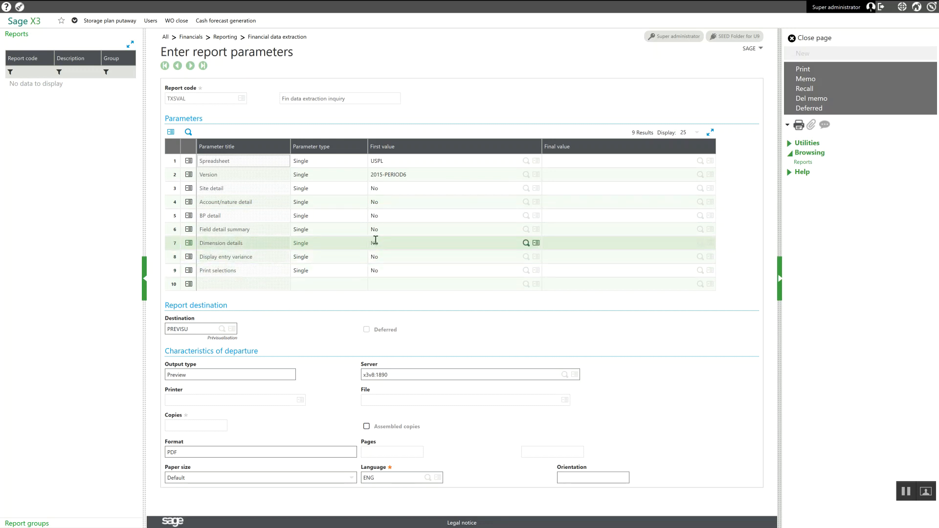
Step: Print the 2015-PERIOD6 report record to destination PREVISU in PDF format
click(384, 202)
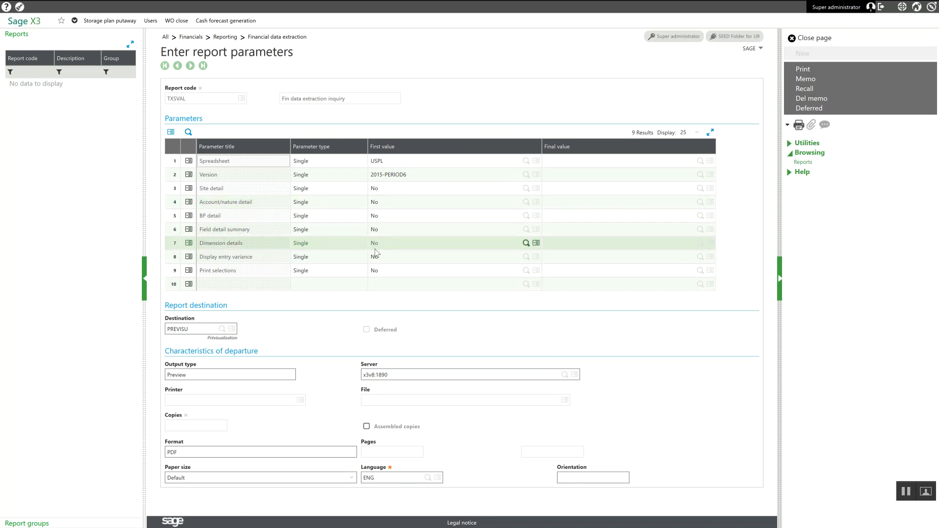
mouse_move(392, 231)
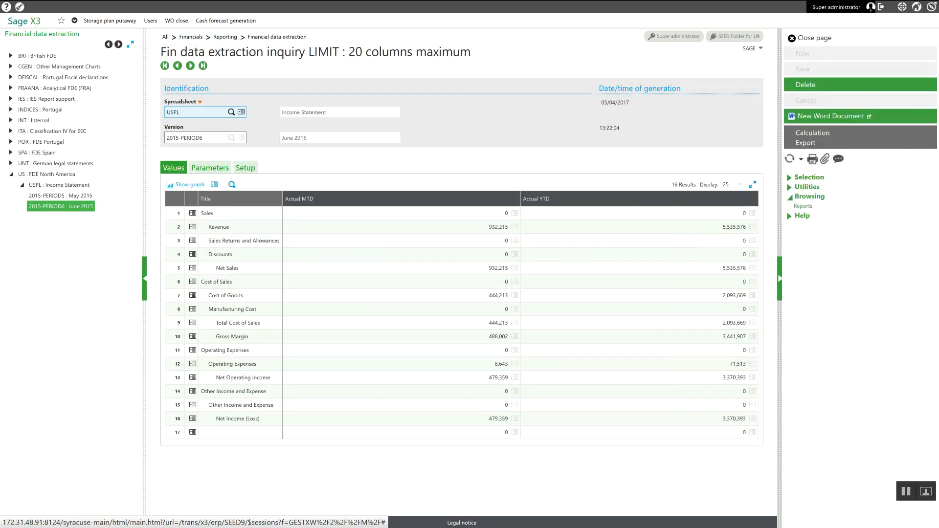
mouse_move(823, 468)
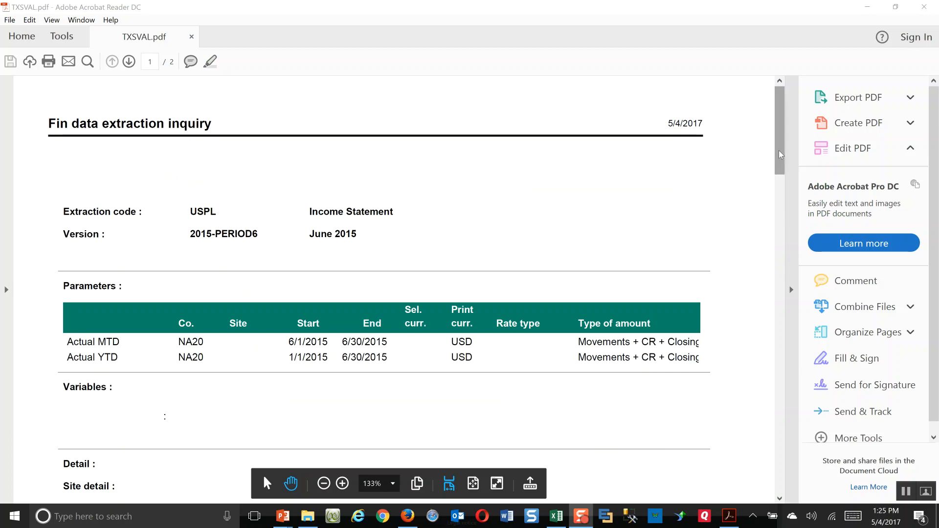
Step: Scroll TXSVAL.pdf from the parameters page to the Actual MTD and YTD figures and back
scroll(down, 3)
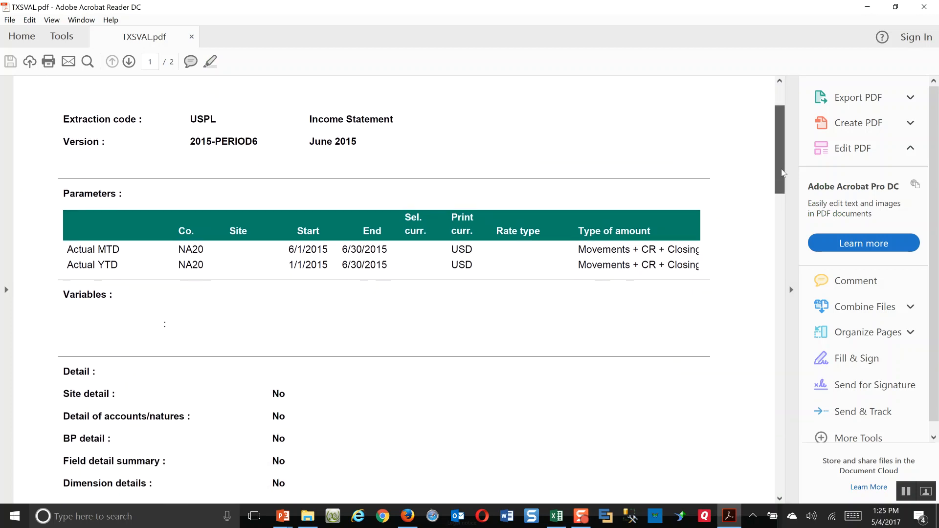
scroll(down, 3)
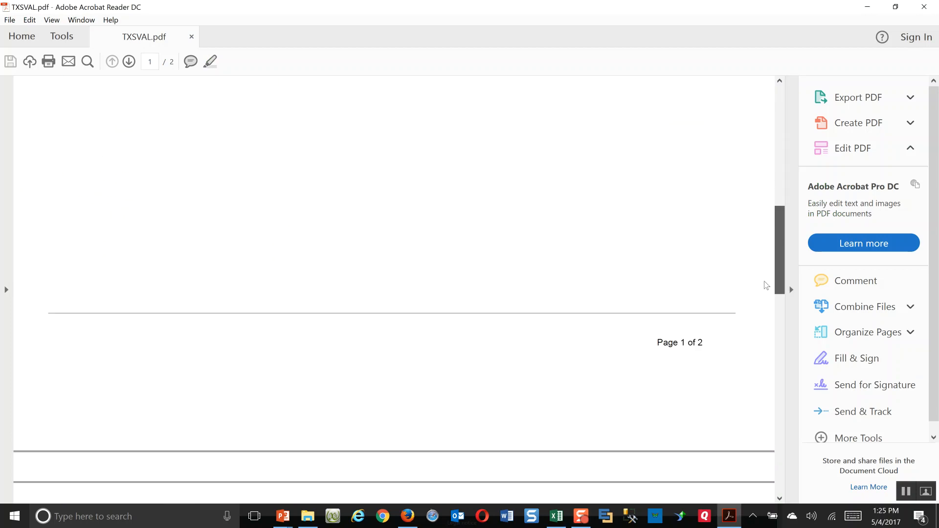
scroll(down, 3)
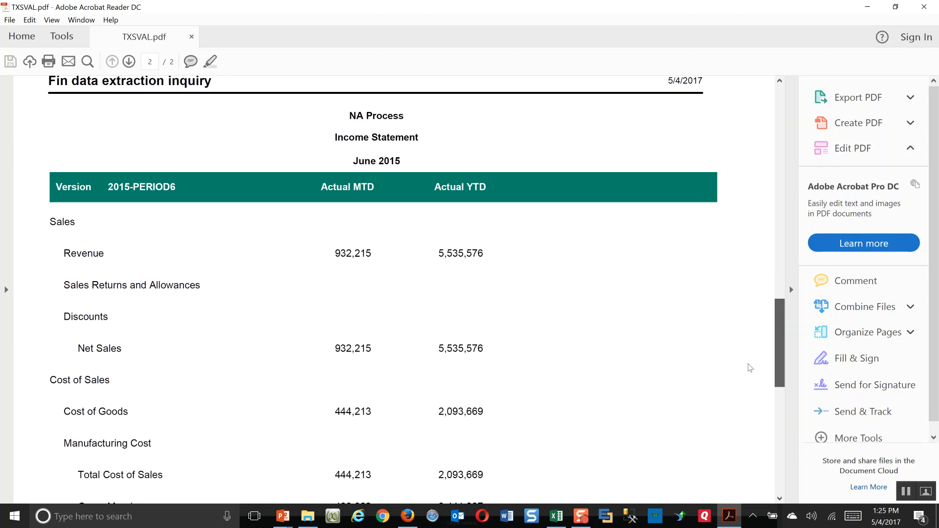
scroll(down, 3)
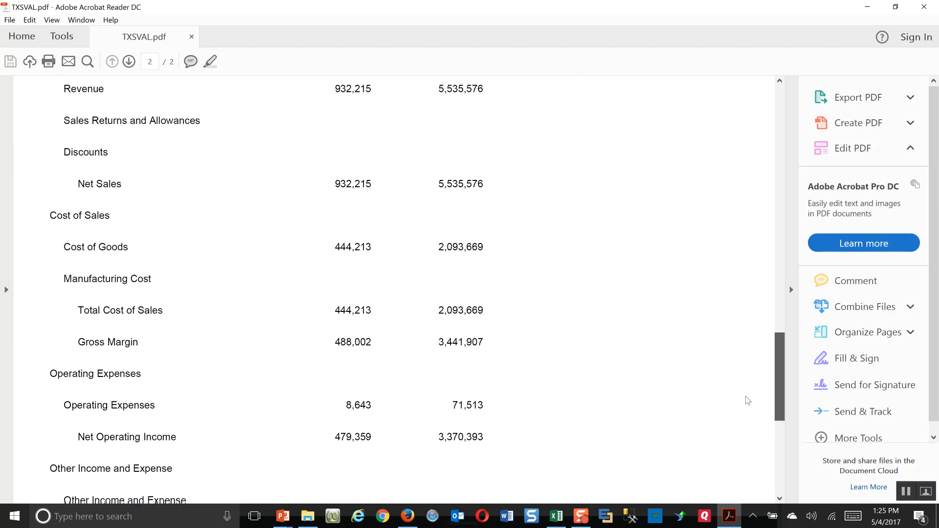
scroll(up, 3)
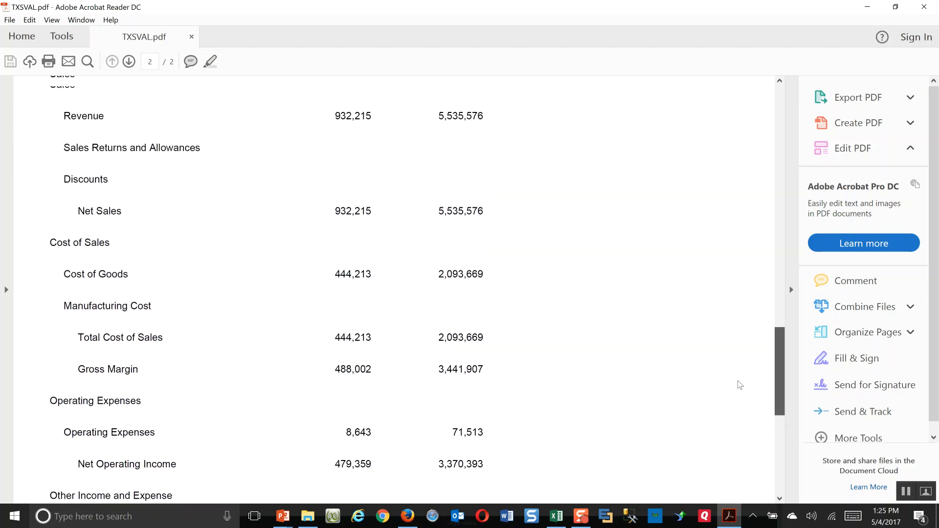
scroll(up, 3)
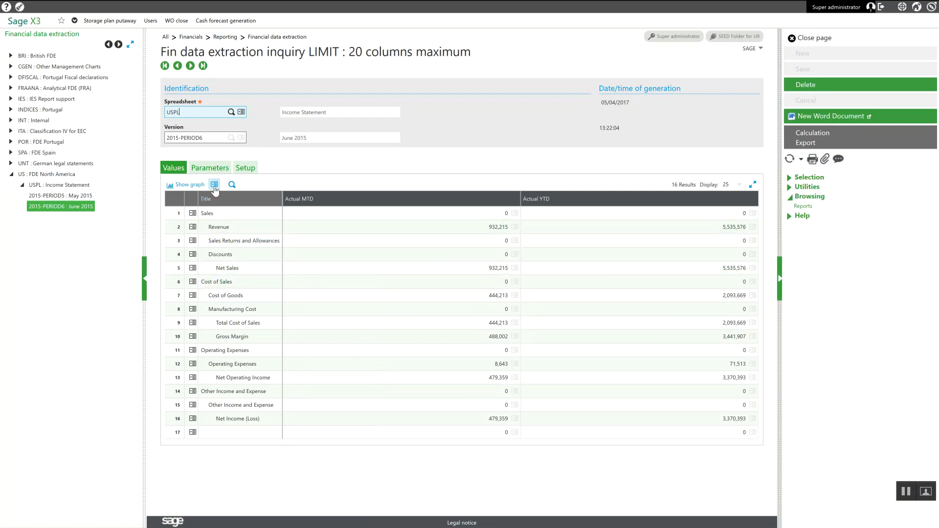
mouse_move(214, 185)
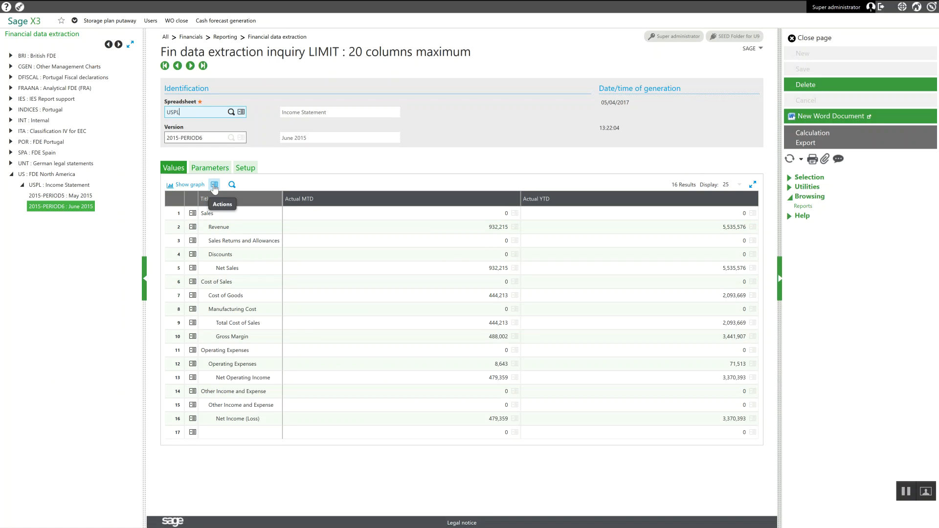
Step: Export the Values grid to Excel and open the generated workbook
click(215, 185)
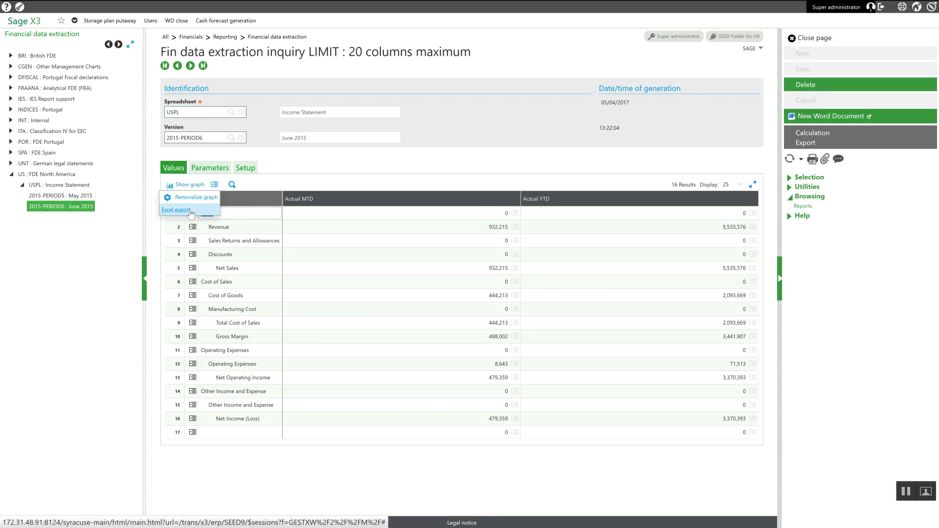
click(176, 209)
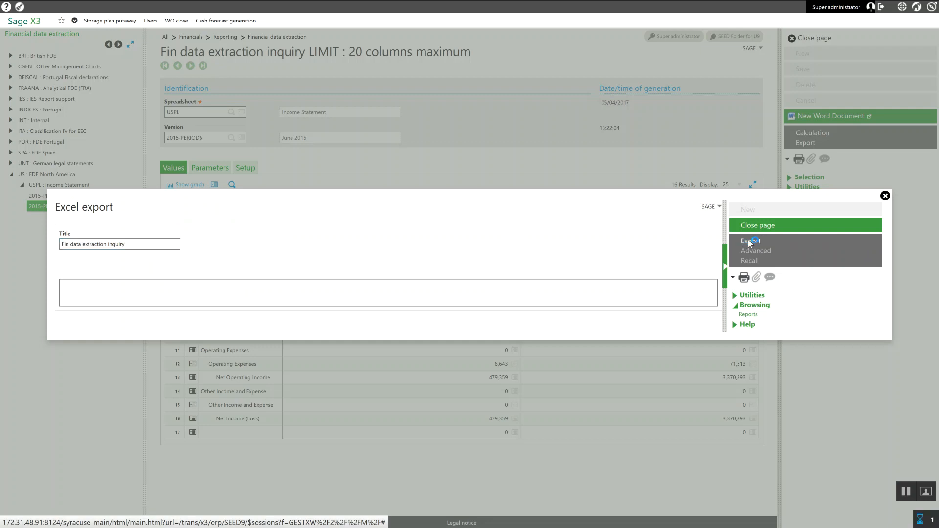
click(751, 241)
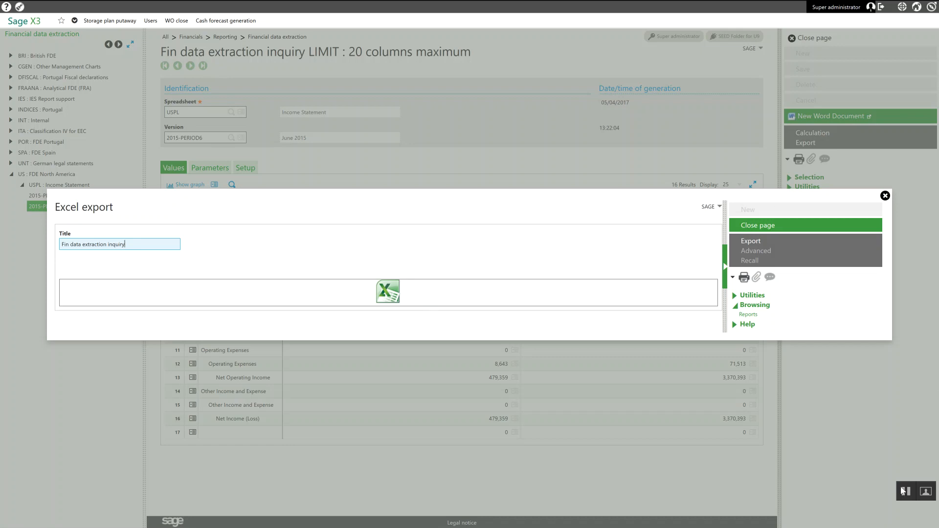
click(388, 291)
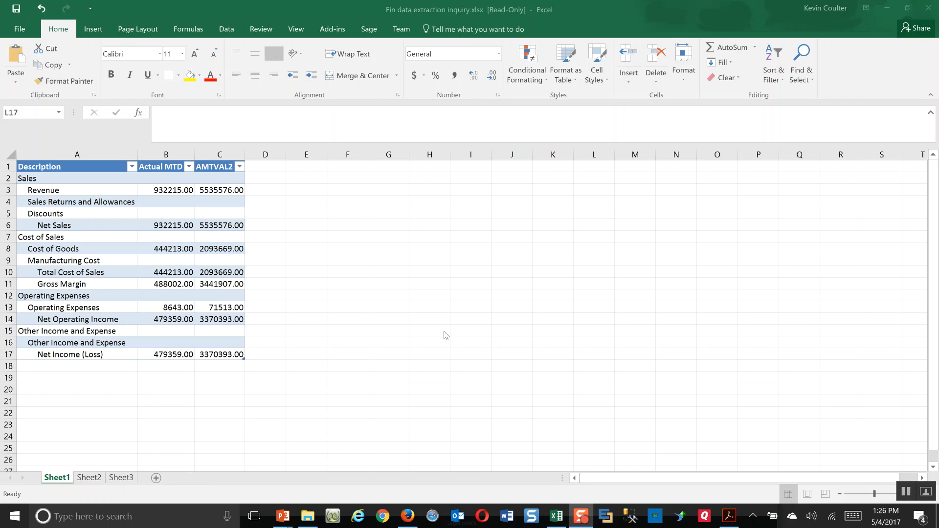